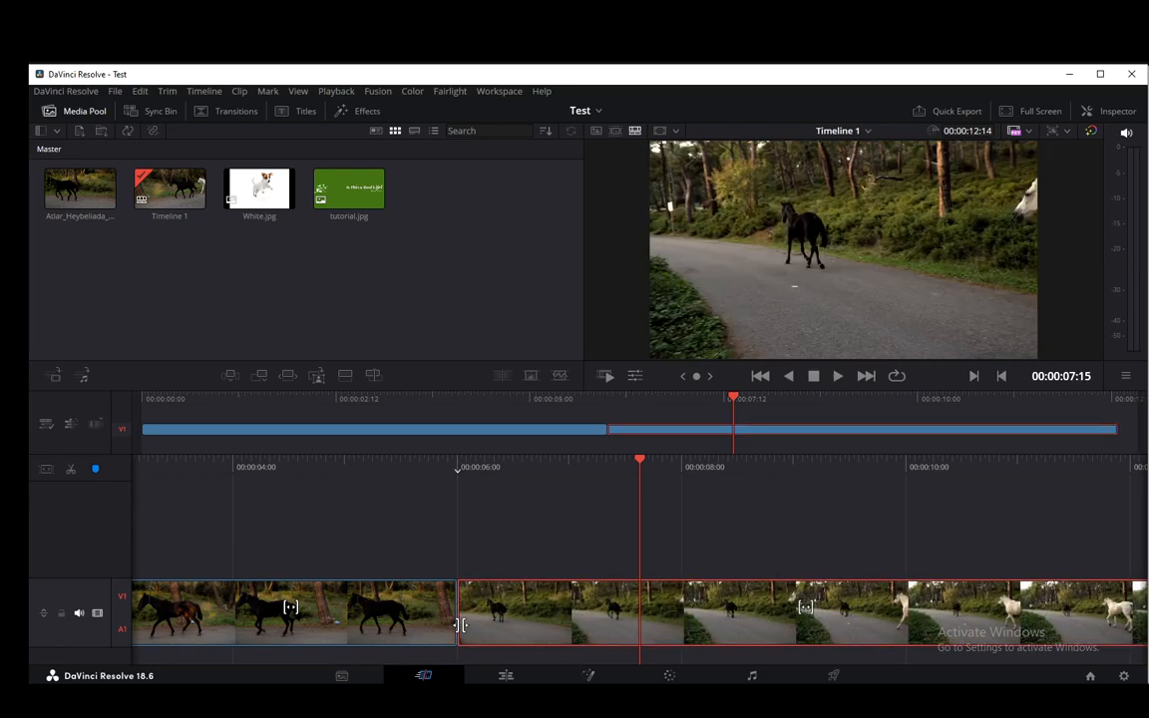
- Open the context menu on the horse clip in the timeline
right_click(80, 533)
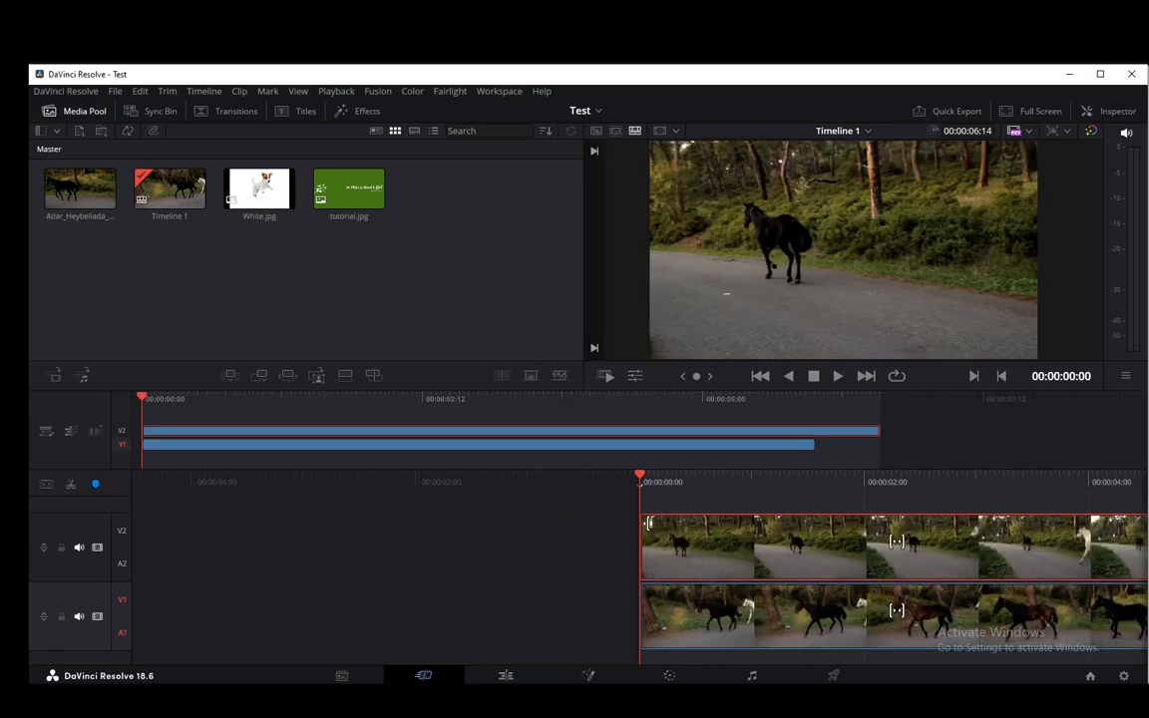
- Switch to the Edit page and show the horse clip's video properties in the Inspector
click(764, 548)
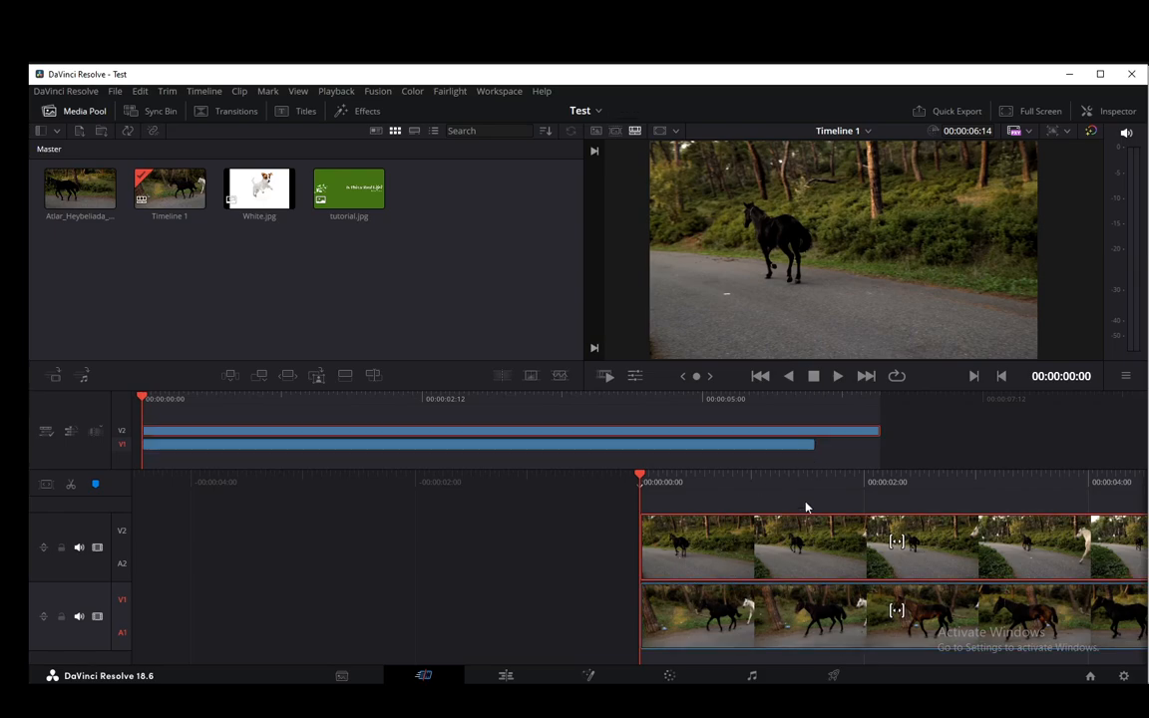
click(878, 399)
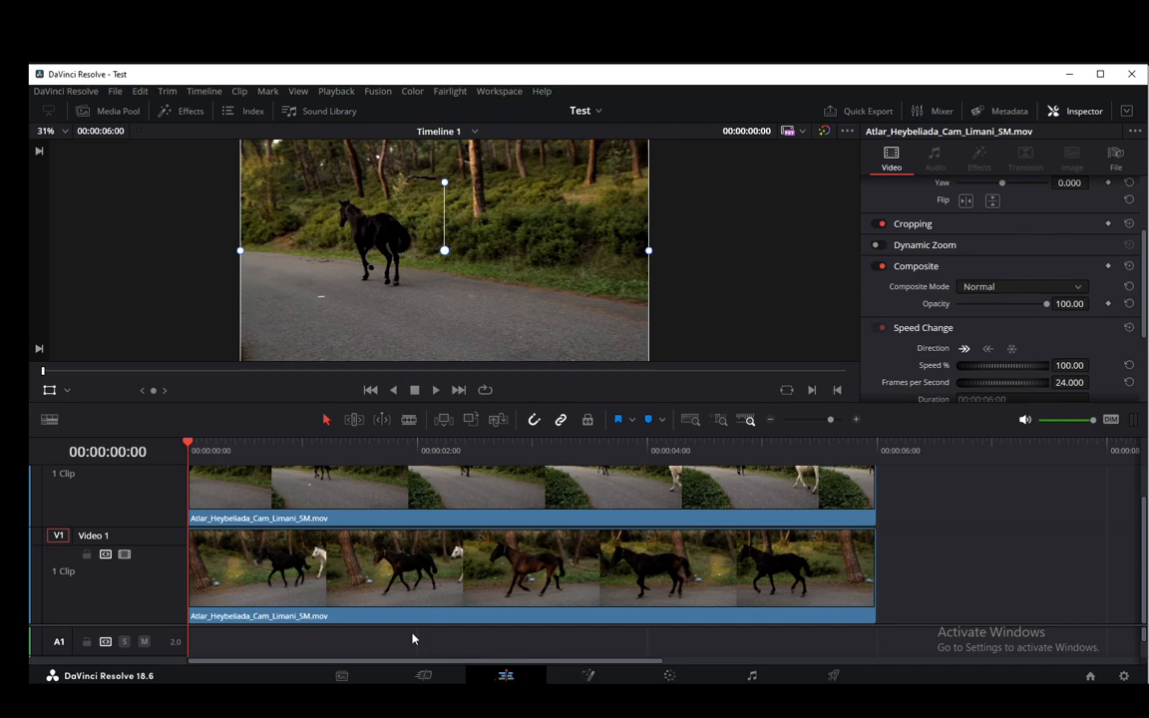
- Select the horse clip on V1 in the timeline
click(363, 516)
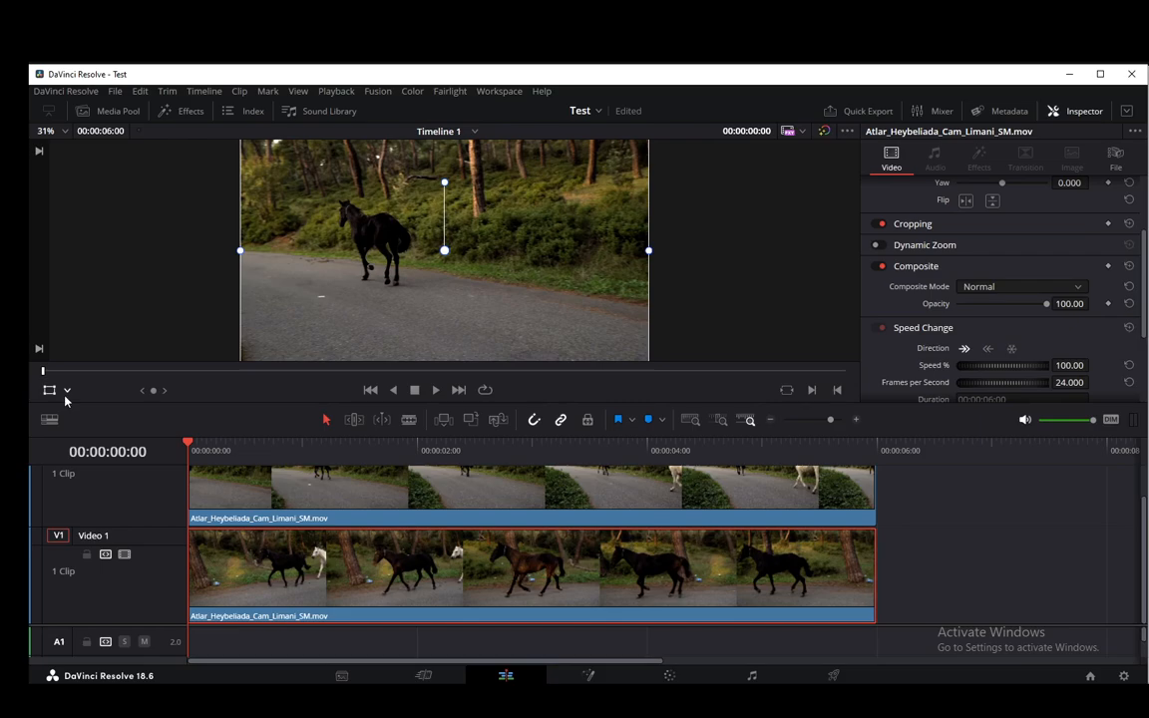
mouse_move(649, 256)
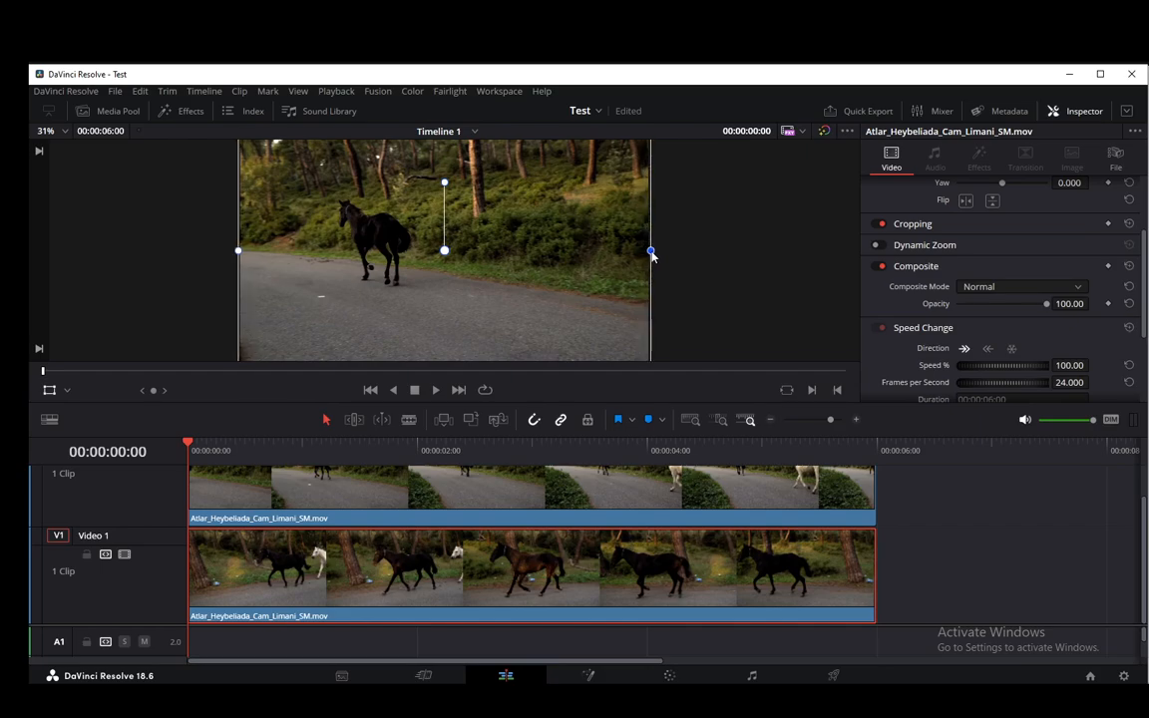
- Shrink the V1 horse clip in the viewer and slightly enlarge the right-hand clip
drag(652, 250, 517, 251)
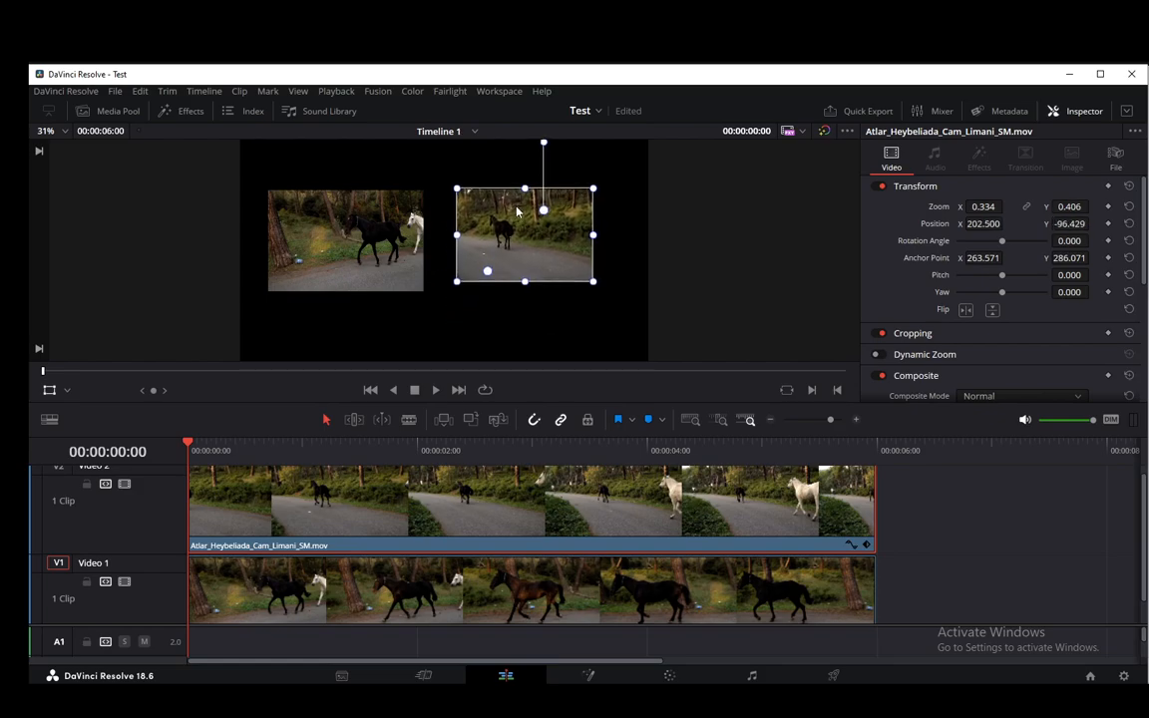
drag(593, 289, 598, 289)
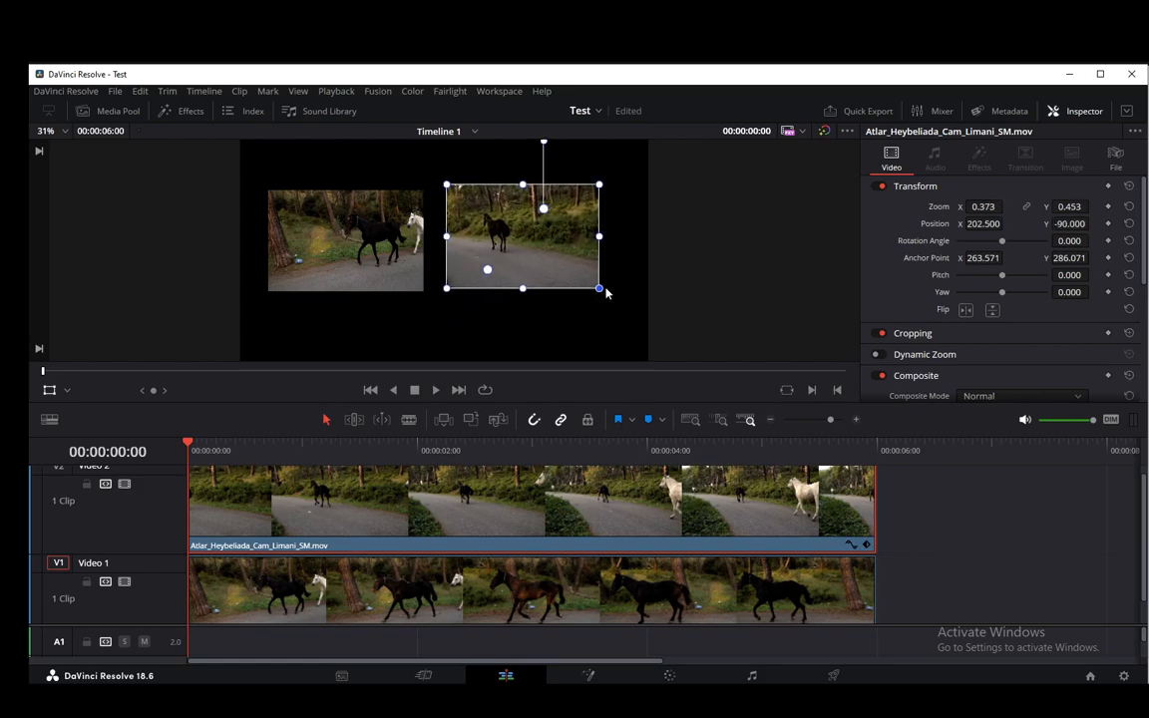